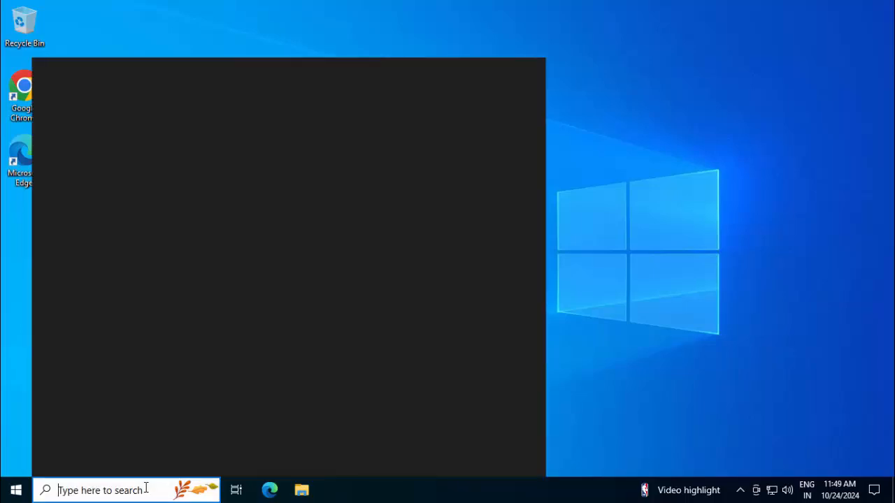
In an administrator Command Prompt, run 'java', then 'where java' to list install paths
{"action": "type", "text": "cmd"}
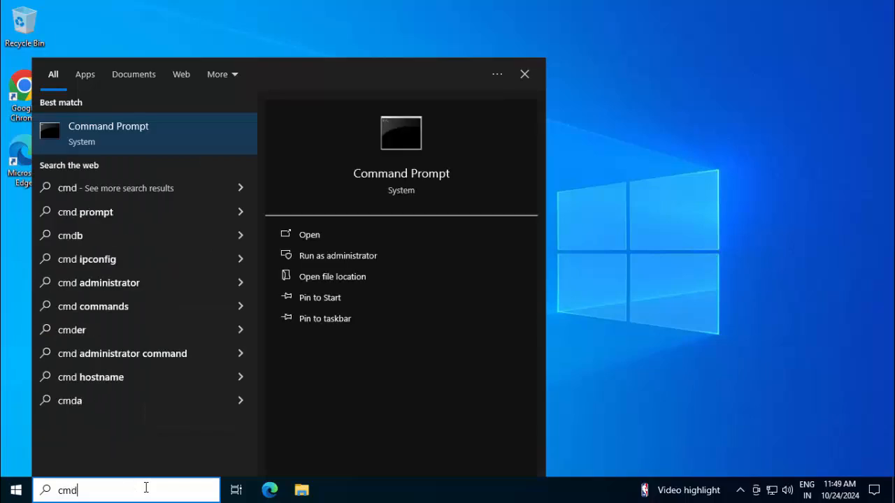
{"action": "mouse_move", "coordinate": [165, 145]}
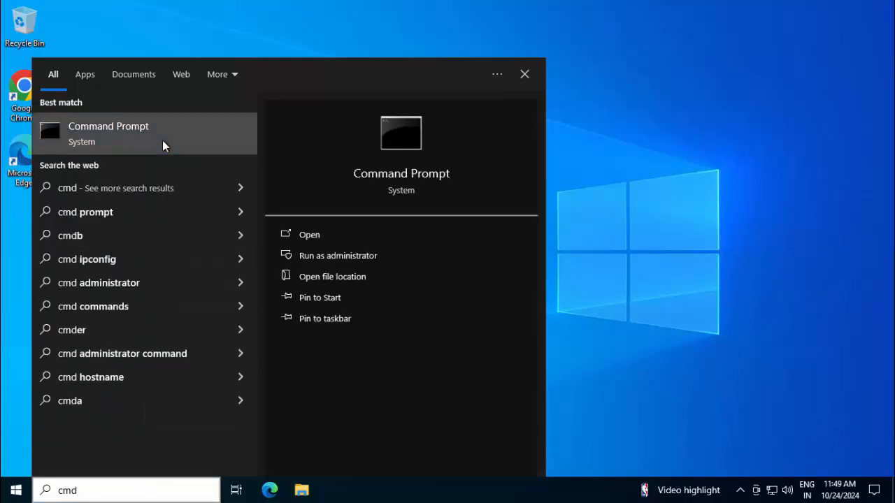
{"action": "left_click", "coordinate": [338, 255]}
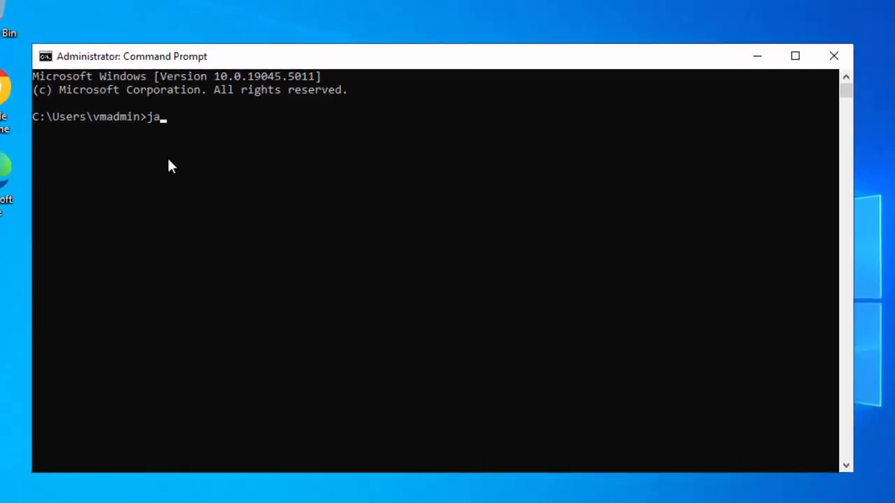
{"action": "key", "text": "Return"}
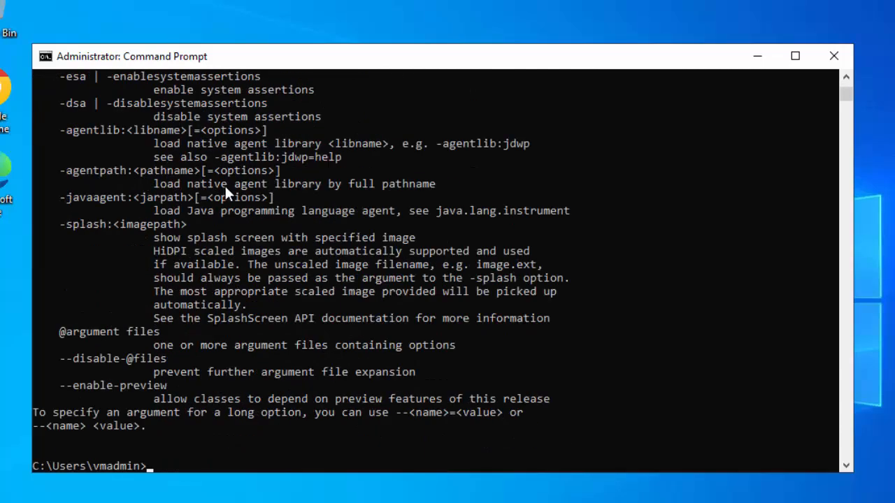
{"action": "type", "text": "whr"}
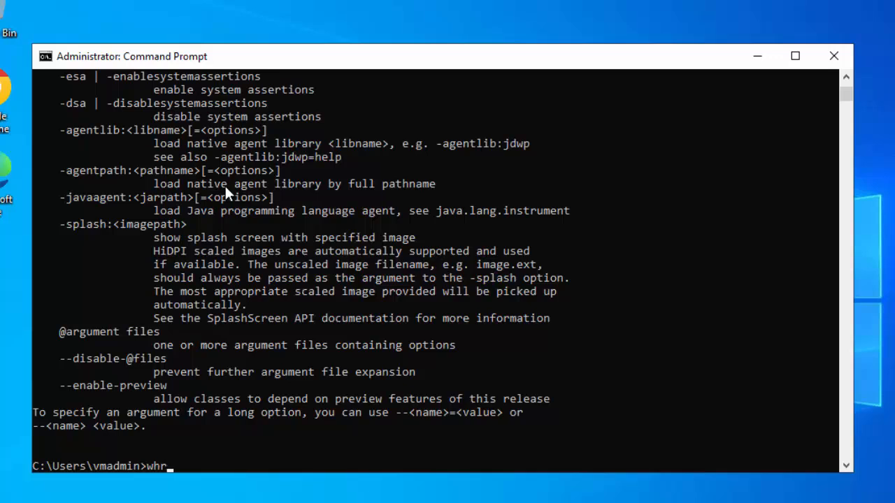
{"action": "key", "text": "Return"}
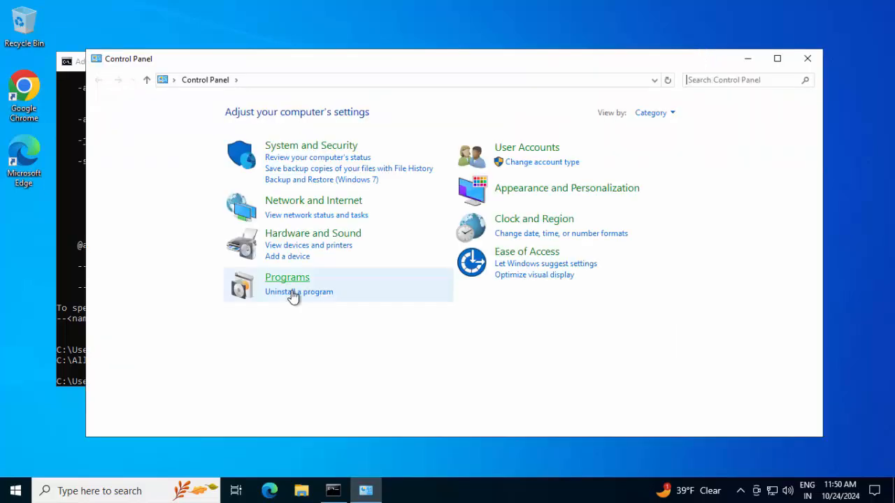
Uninstall Java(TM) SE Development Kit 21.0.4 (64-bit) from the installed programs list
{"action": "left_click", "coordinate": [287, 277]}
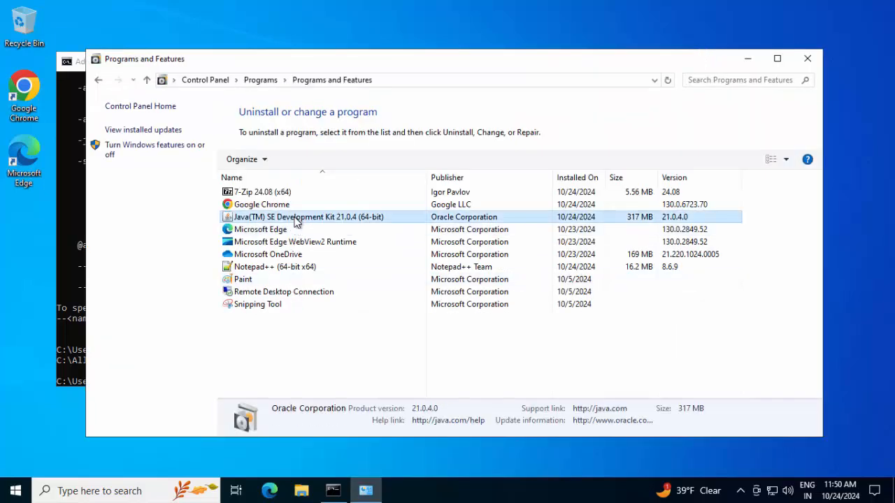
{"action": "left_click", "coordinate": [307, 217]}
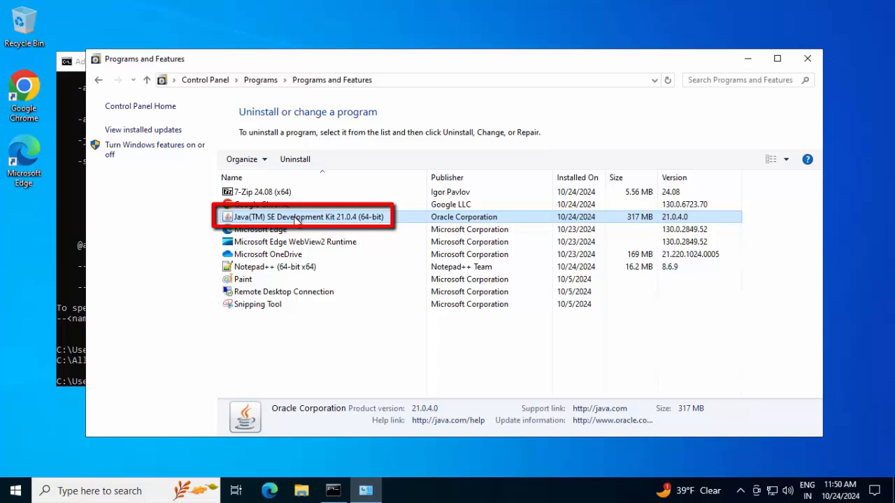
{"action": "right_click", "coordinate": [304, 217]}
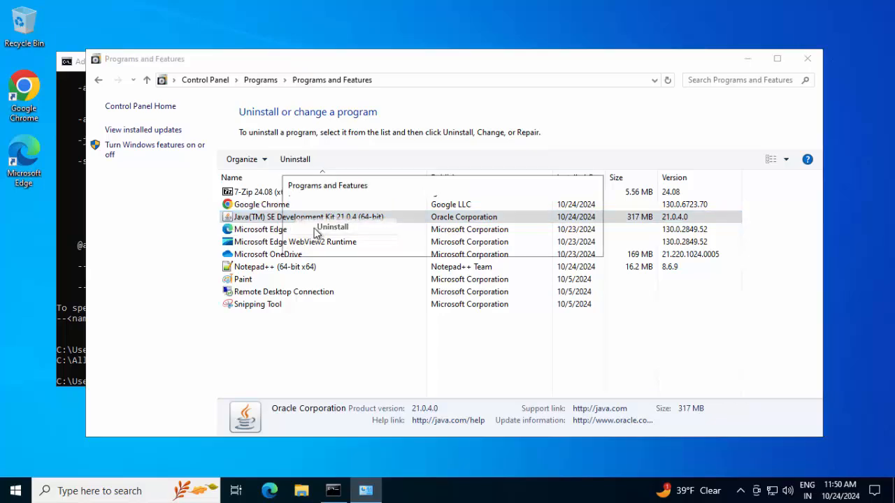
{"action": "left_click", "coordinate": [334, 226]}
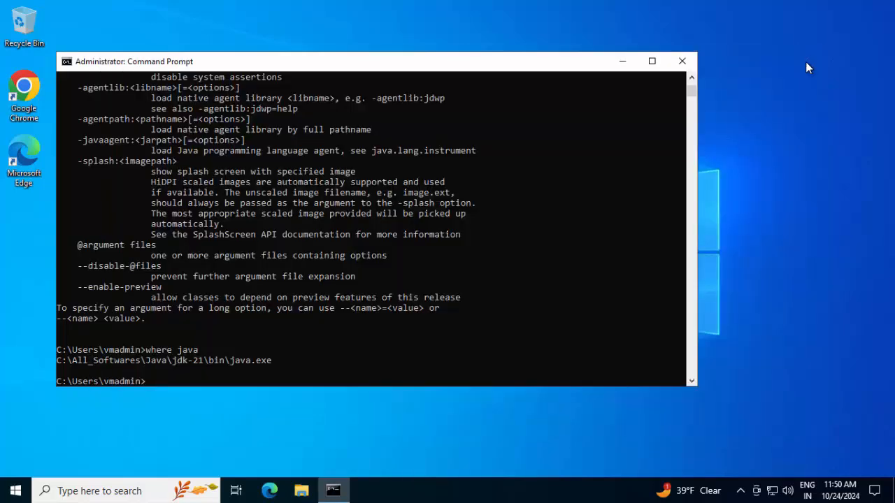
Move Command Prompt aside and search 'env' to reach the system environment variables settings
{"action": "left_click", "coordinate": [682, 61]}
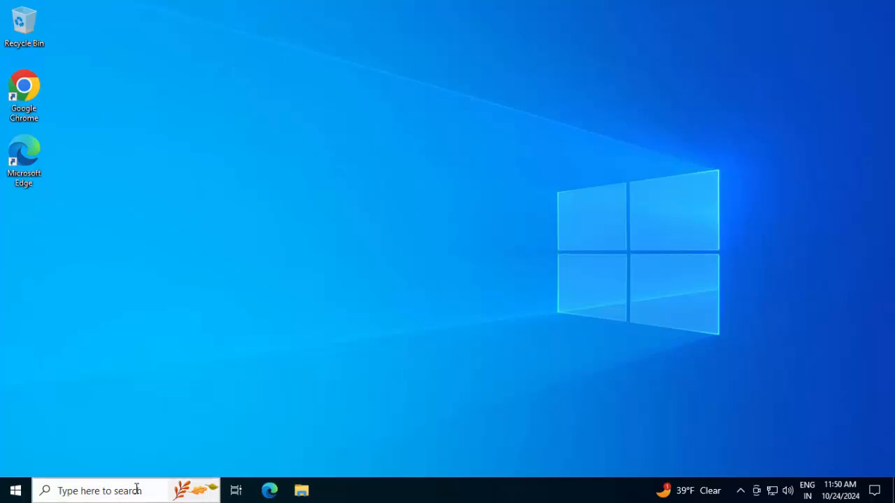
{"action": "left_click", "coordinate": [98, 491]}
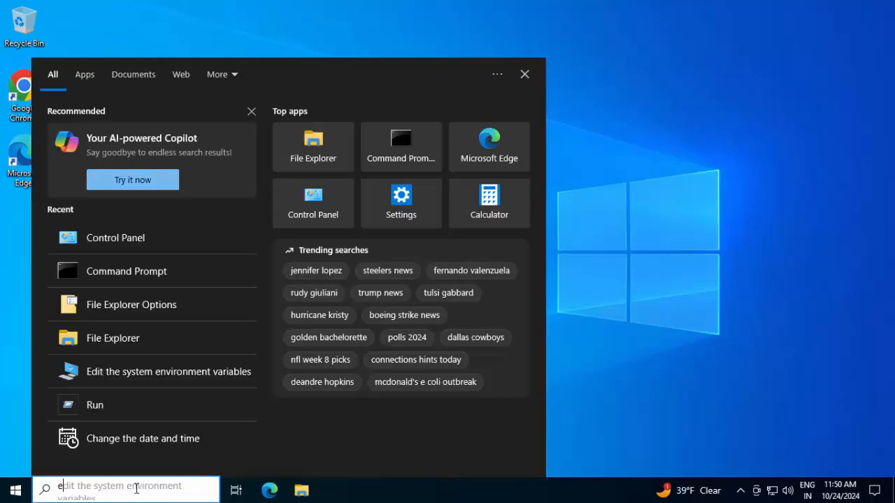
{"action": "type", "text": "env"}
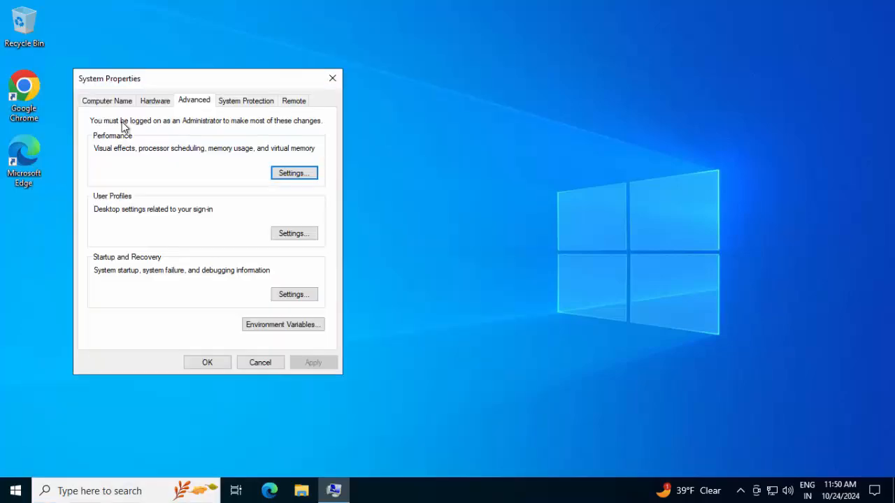
Open Environment Variables and remove the JAVA_HOME entry from System variables
{"action": "left_click", "coordinate": [283, 324]}
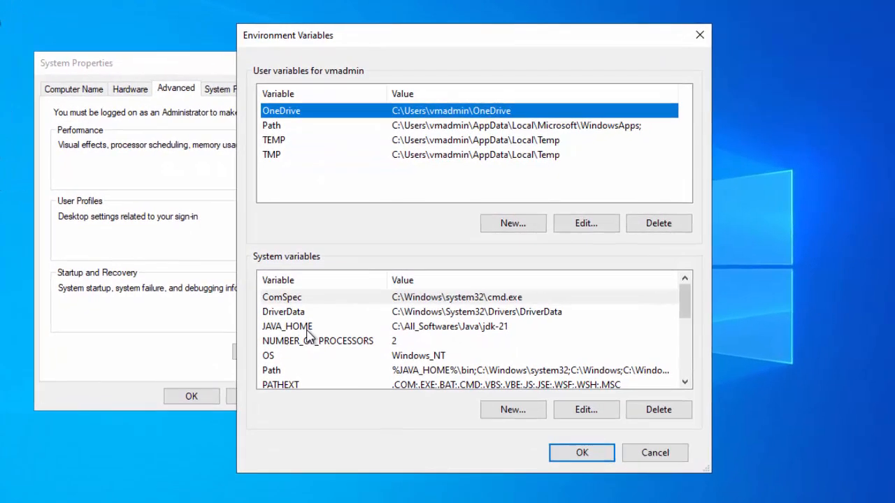
{"action": "left_click", "coordinate": [307, 326]}
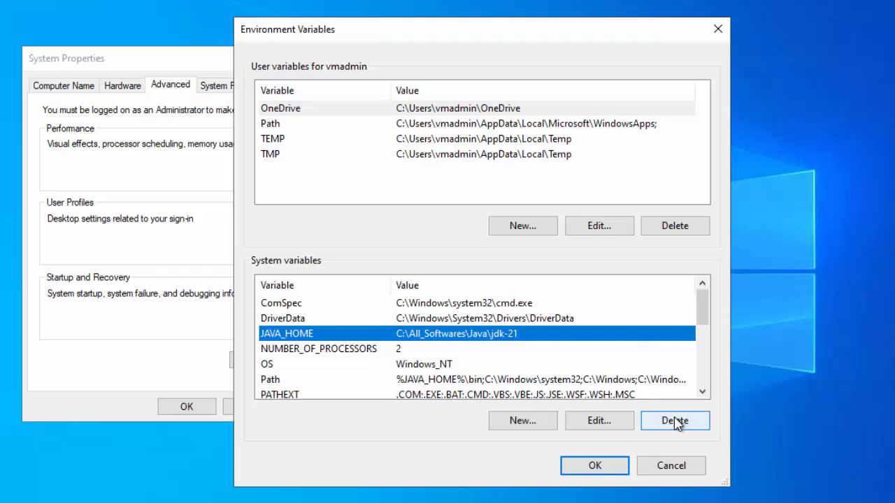
{"action": "left_click", "coordinate": [674, 420]}
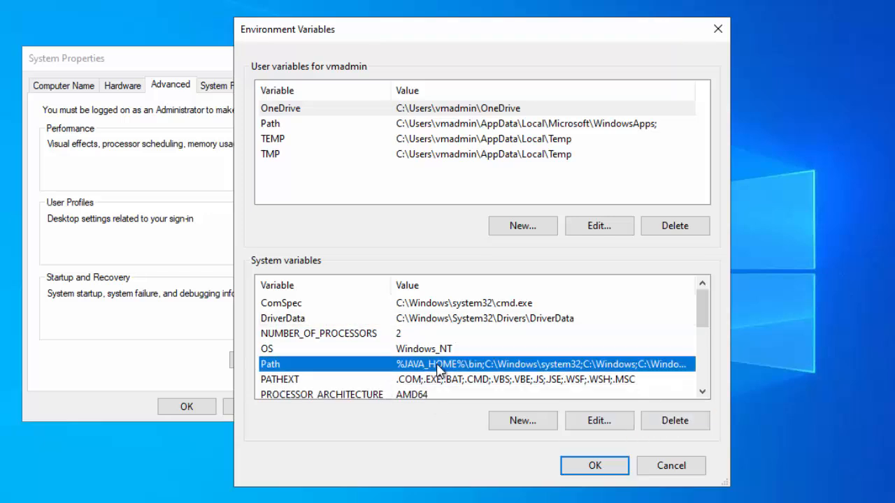
{"action": "mouse_move", "coordinate": [416, 365]}
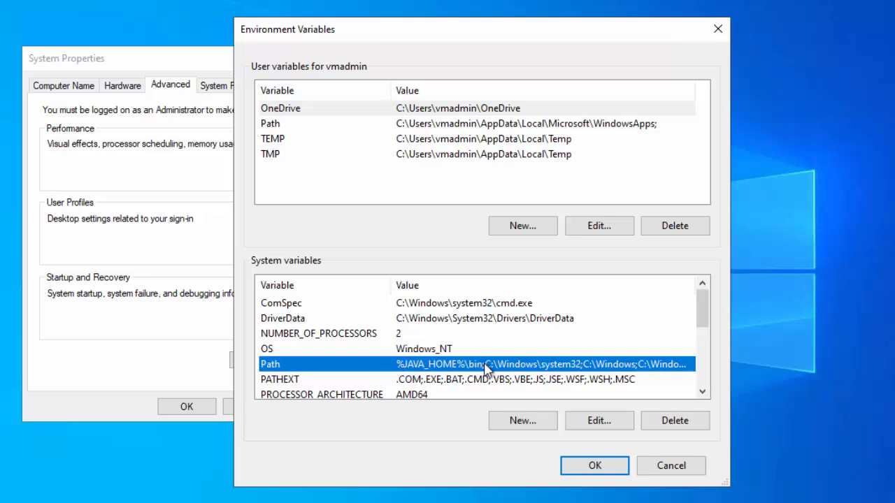
Edit the Path value as text, delete '%JAVA_HOME%\bin;', and confirm both dialogs
{"action": "left_click", "coordinate": [598, 420]}
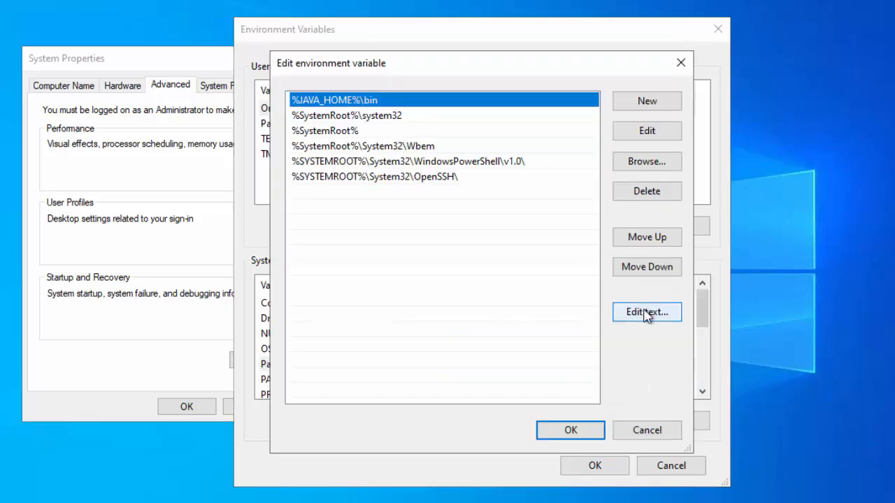
{"action": "left_click", "coordinate": [646, 312]}
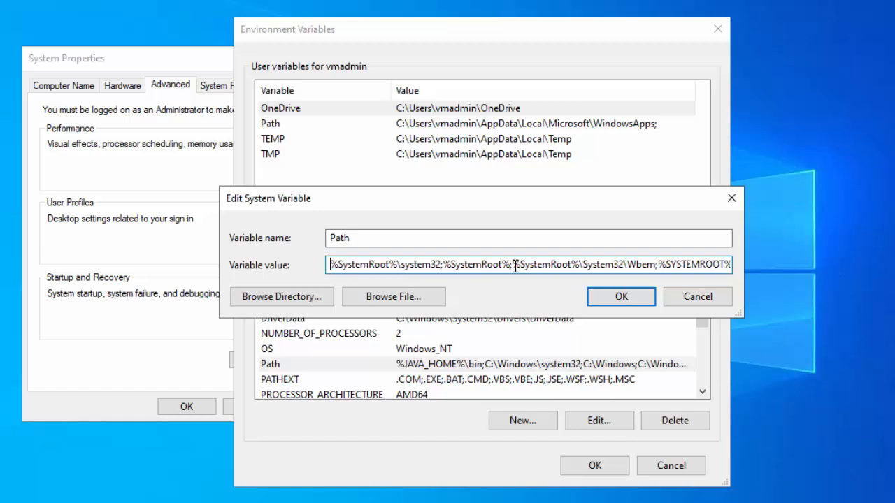
{"action": "mouse_move", "coordinate": [595, 302]}
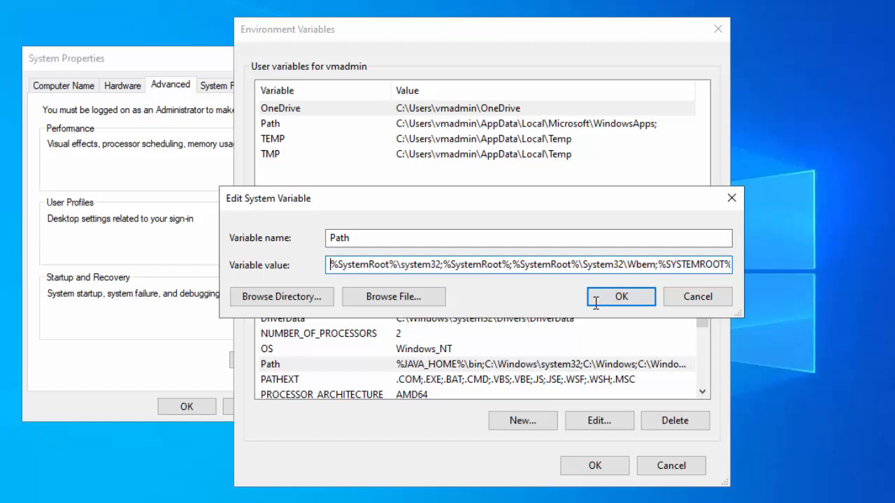
{"action": "left_click", "coordinate": [621, 296]}
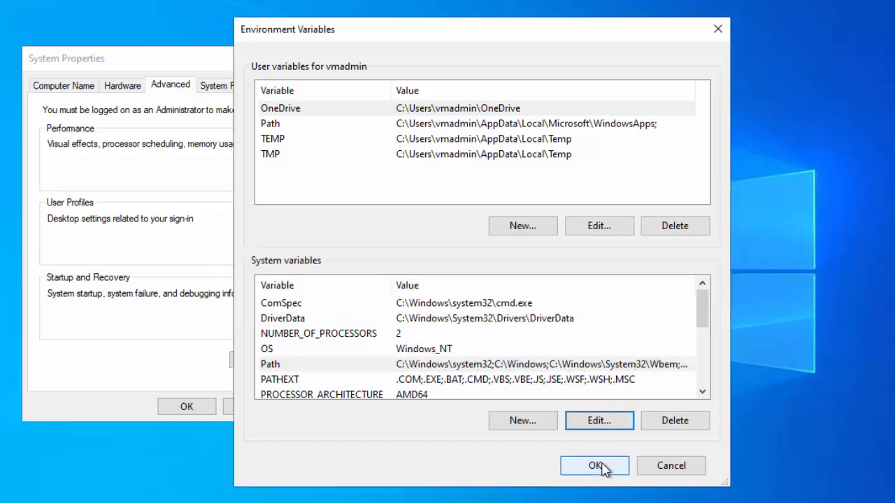
{"action": "left_click", "coordinate": [594, 466]}
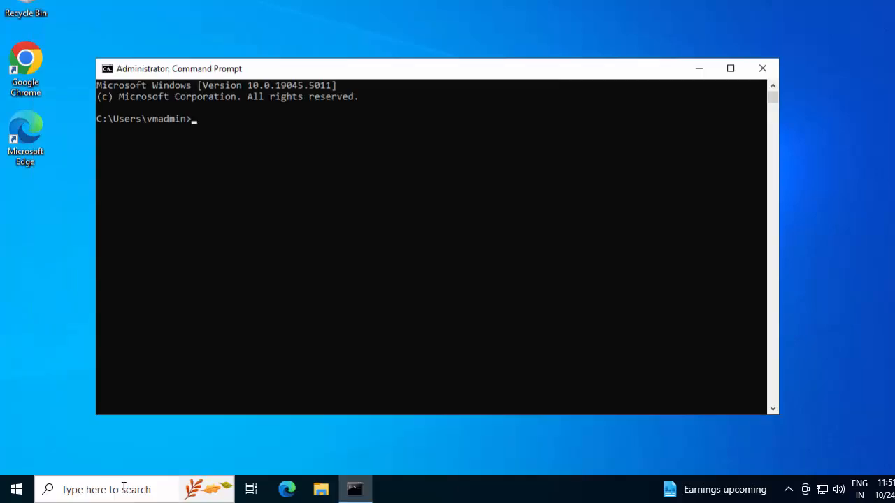
Run 'java' in the new Command Prompt and get the 'not recognized' error
{"action": "type", "text": "java"}
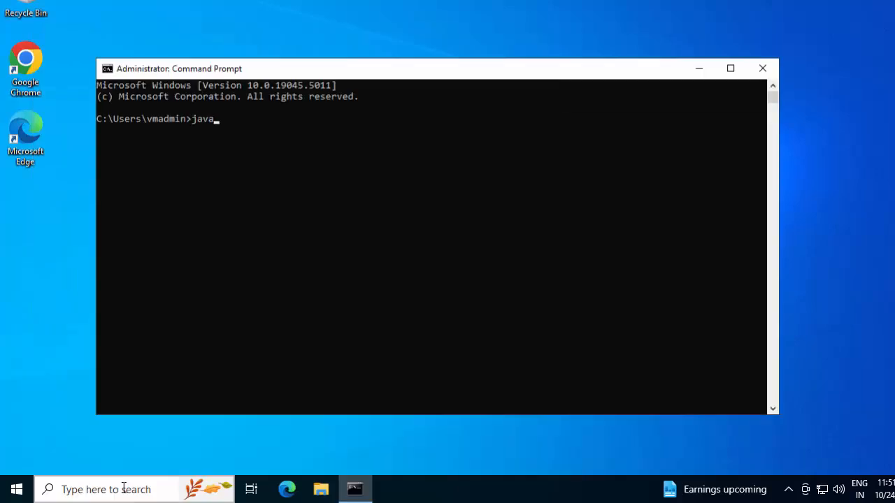
{"action": "key", "text": "Return"}
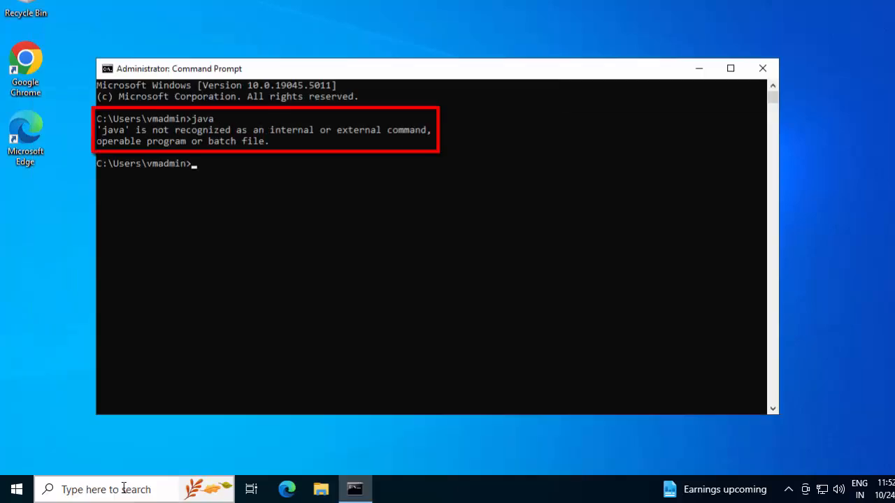